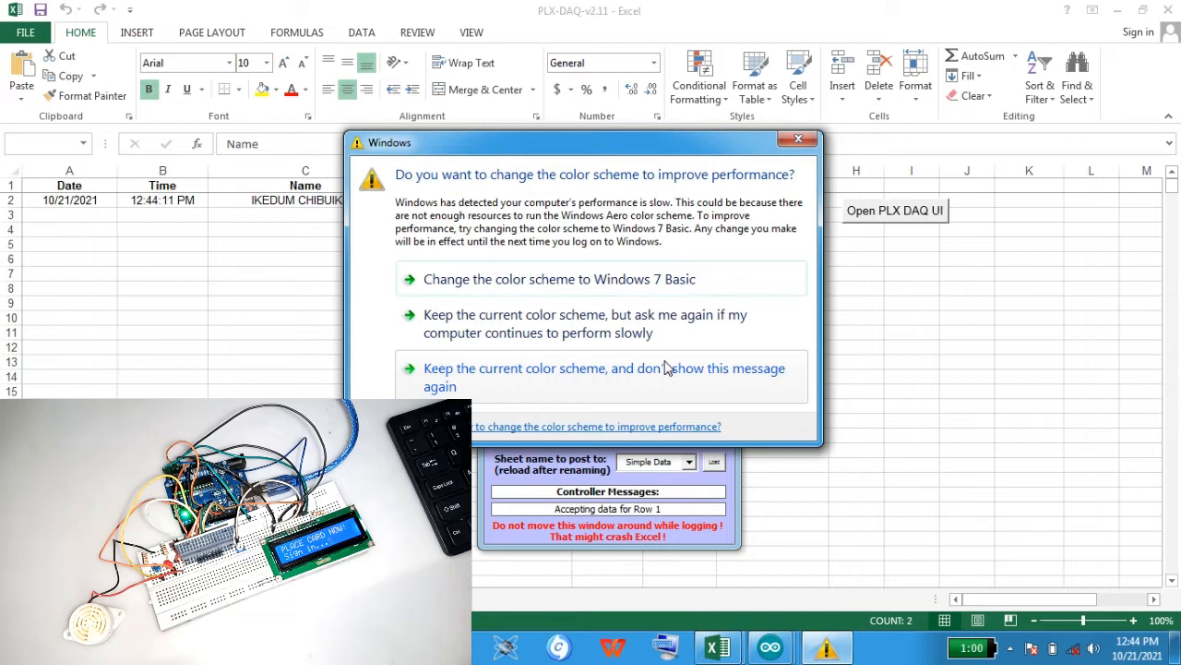
mouse_move(794, 163)
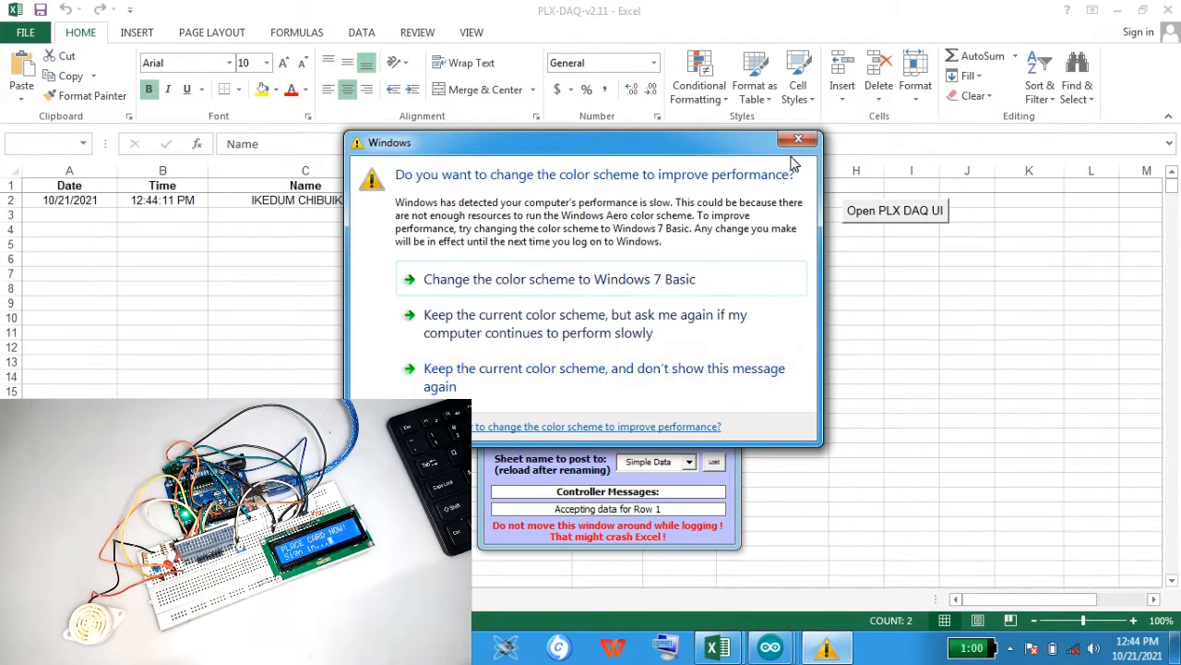
mouse_move(798, 139)
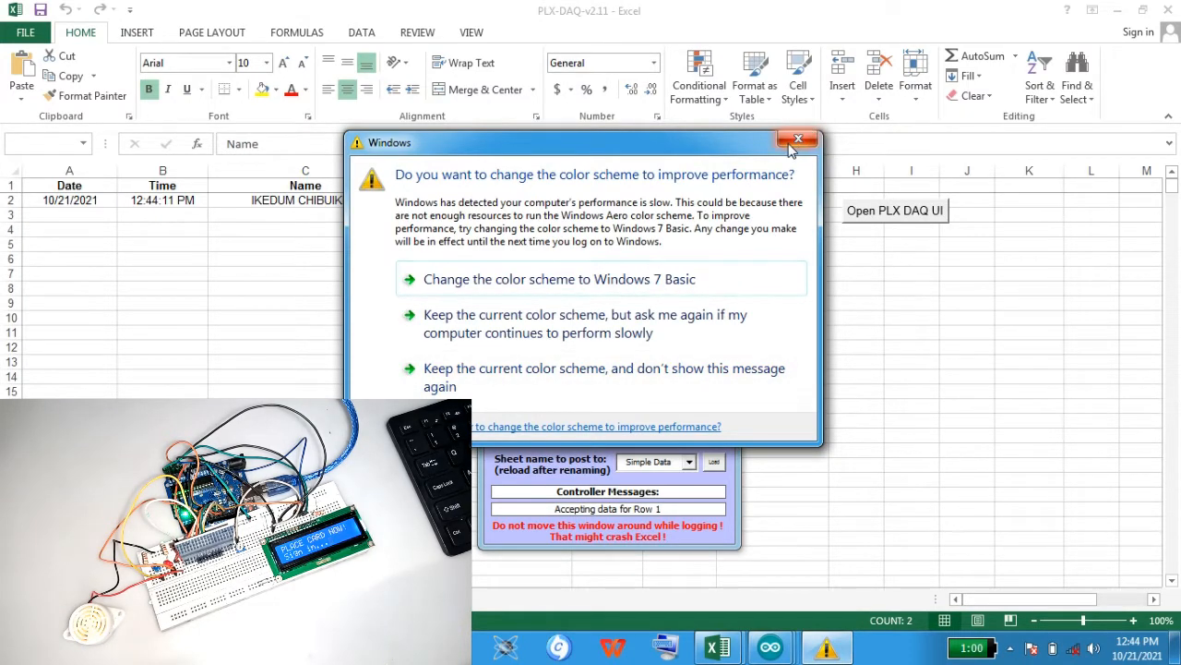
Step: Dismiss the Windows 'change the color scheme' warning so the PLX-DAQ log sheet shows again
left_click(797, 141)
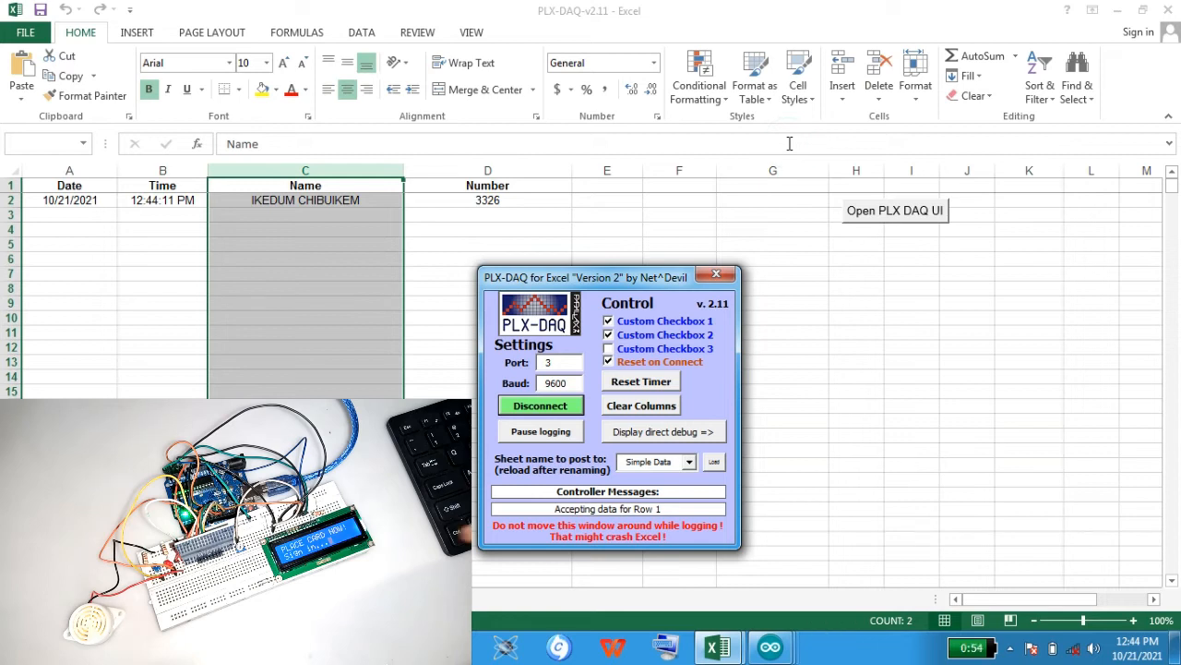